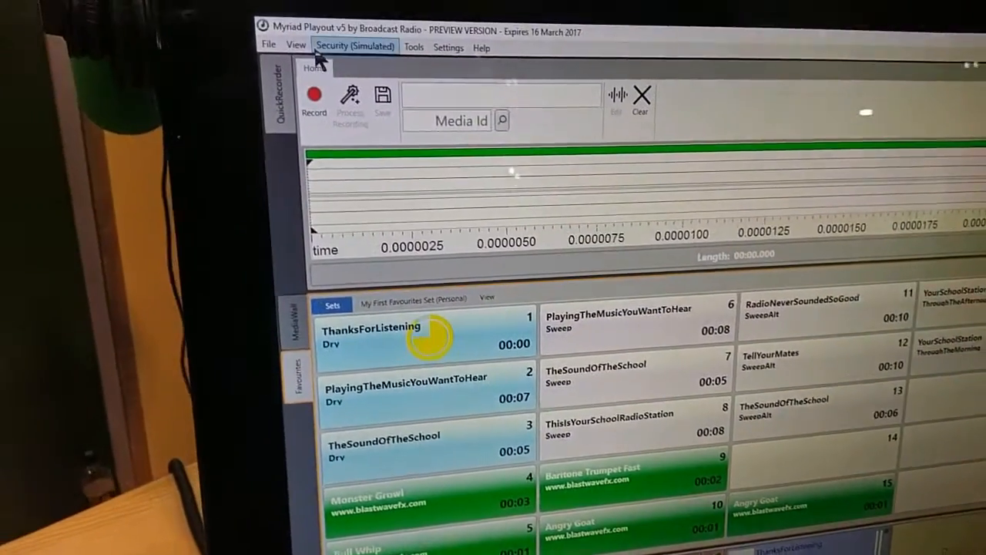
Step: Switch Myriad to another Bett layout via View > Layout, giving a full studio layout
{"action": "left_click", "coordinate": [296, 45]}
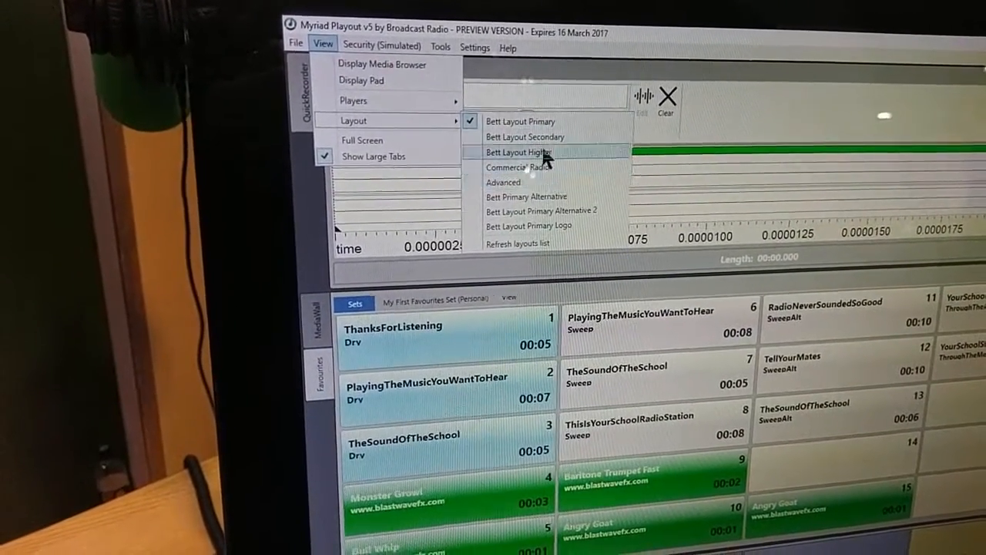
{"action": "left_click", "coordinate": [518, 153]}
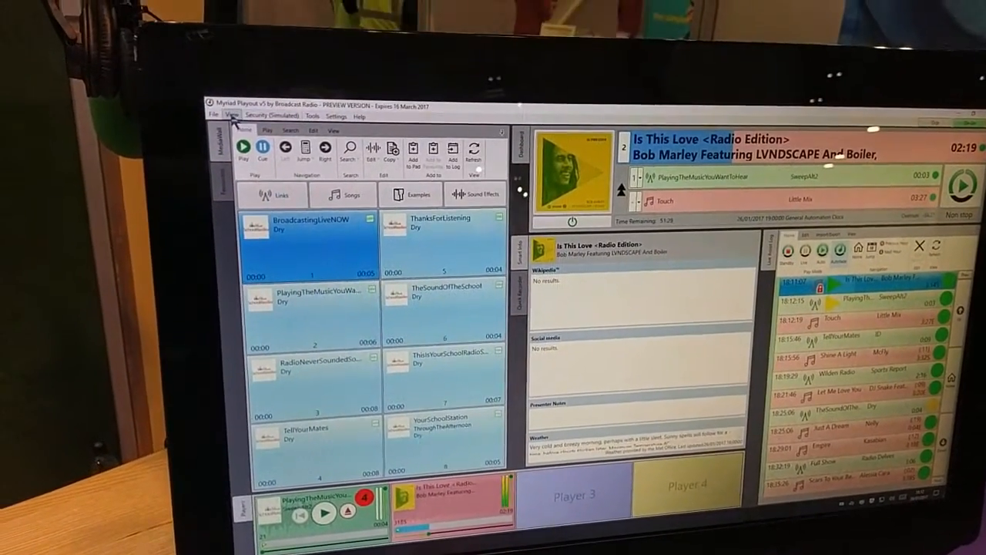
{"action": "left_click", "coordinate": [231, 114]}
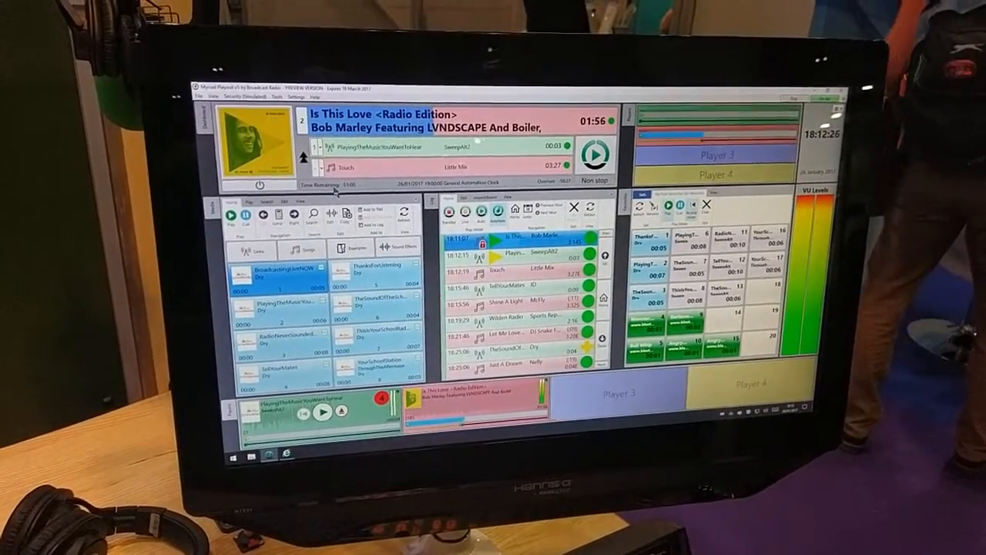
Step: Bring up the View options over the current now-playing, log and level-meter layout
{"action": "left_click", "coordinate": [232, 98]}
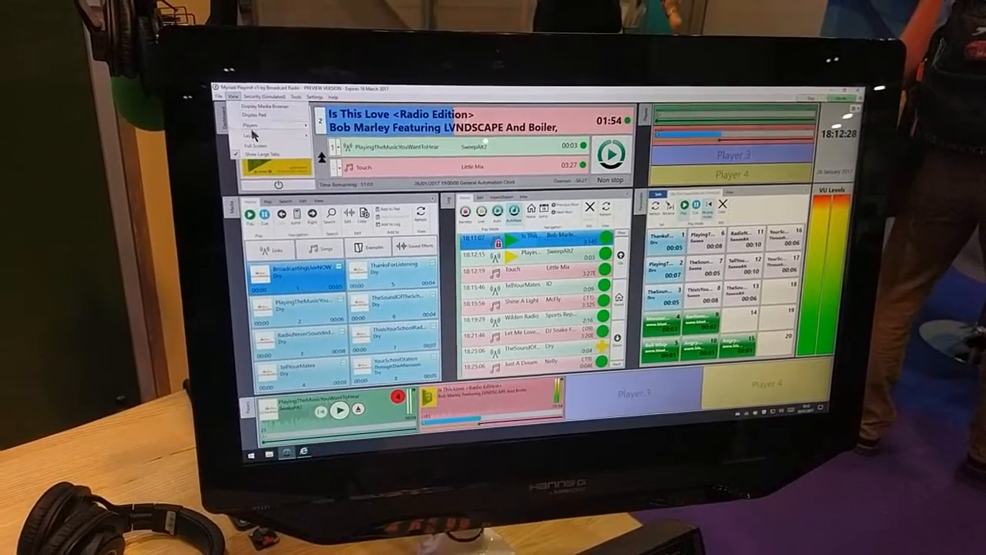